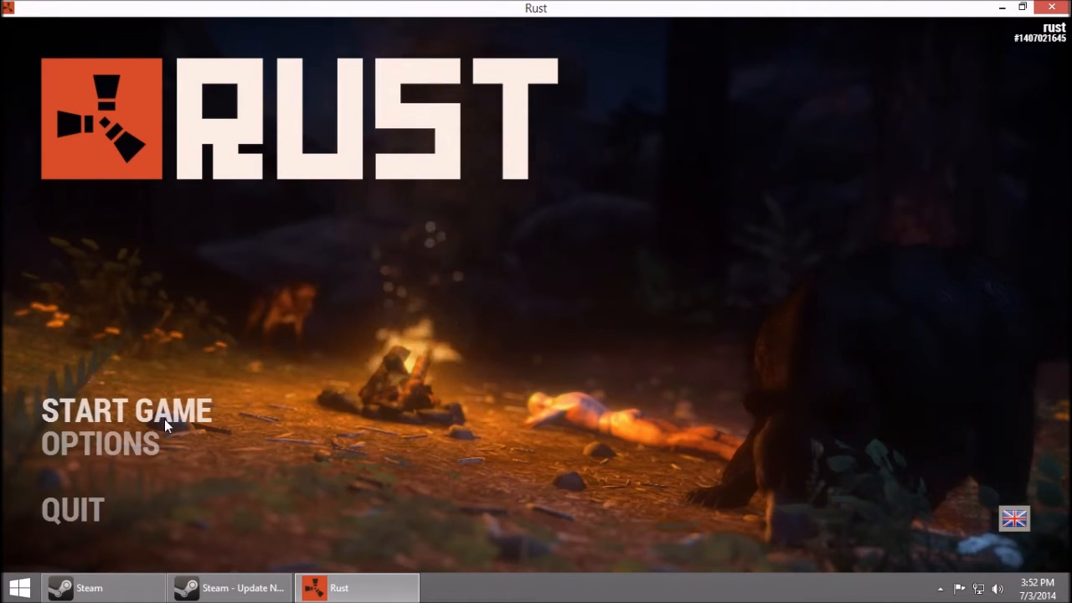
Join the Facepunch Dev Server from the Community server list after dismissing the Steam popup.
left_click(126, 410)
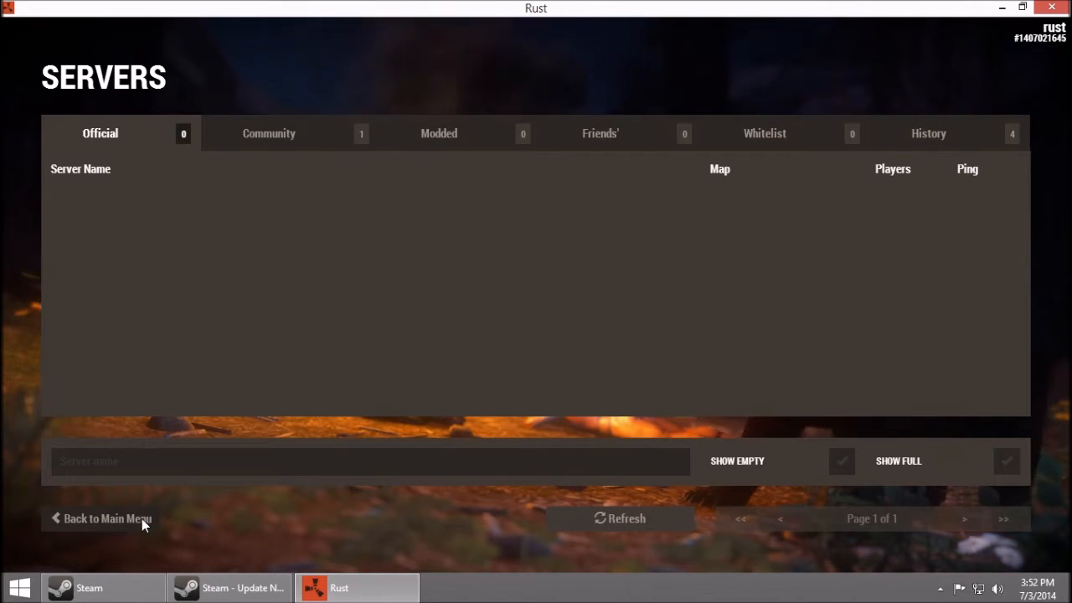
mouse_move(171, 523)
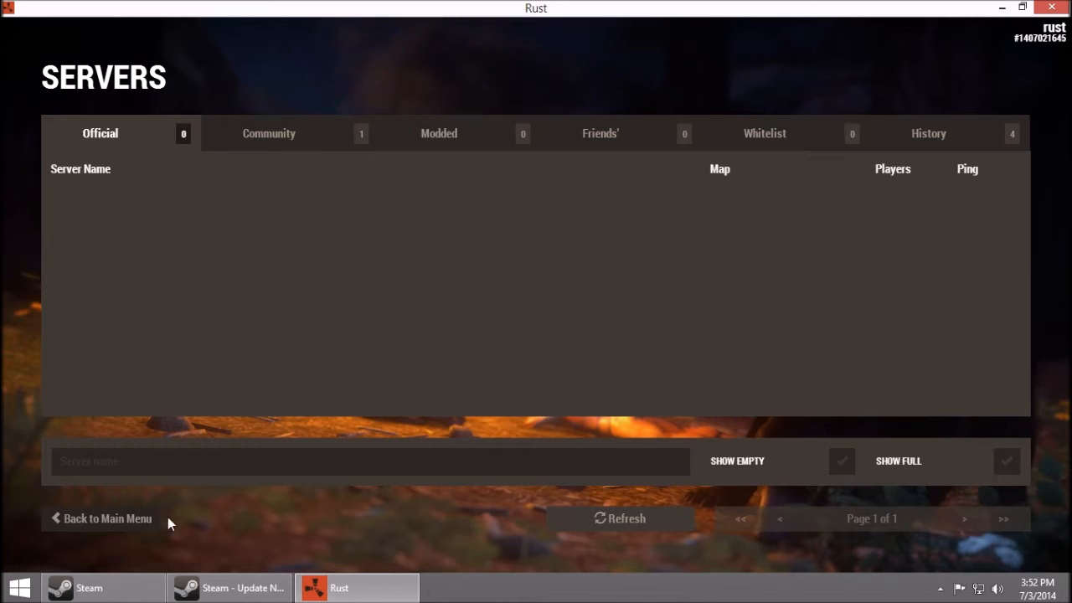
mouse_move(328, 573)
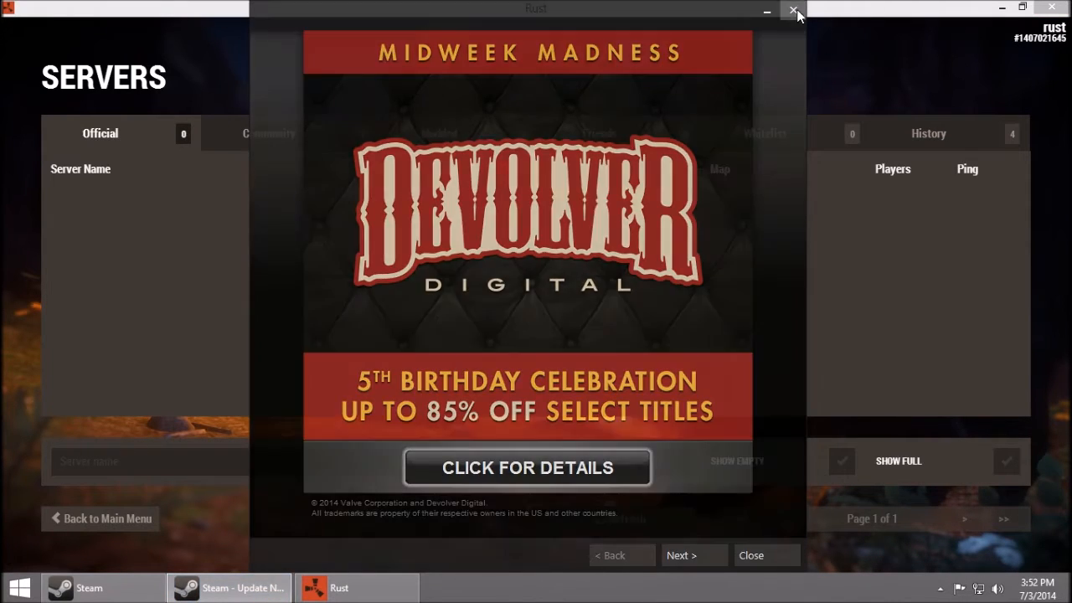
left_click(765, 554)
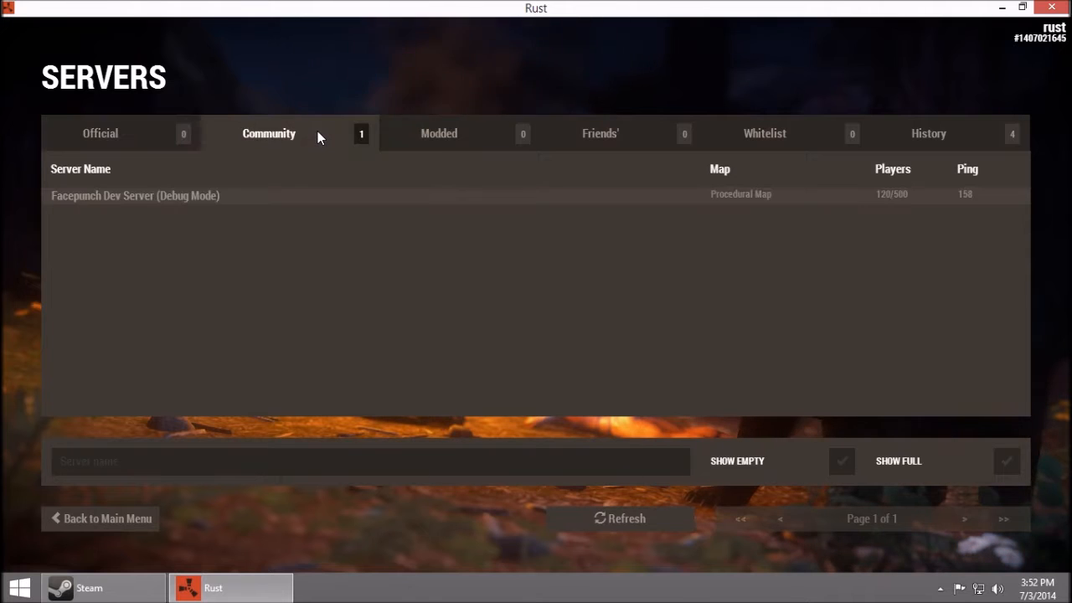
mouse_move(301, 248)
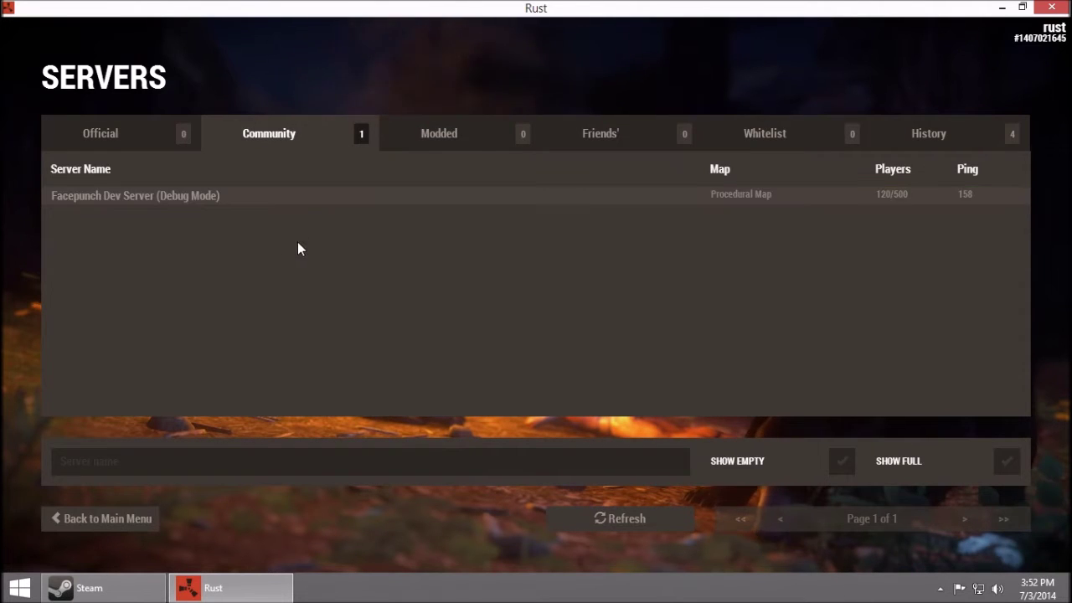
left_click(134, 194)
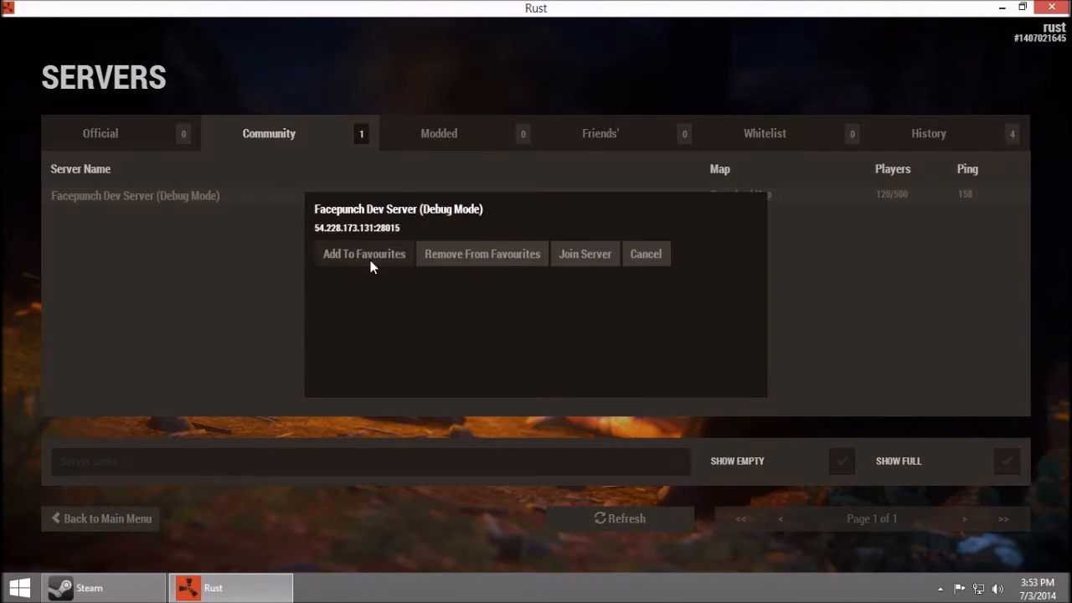
left_click(584, 254)
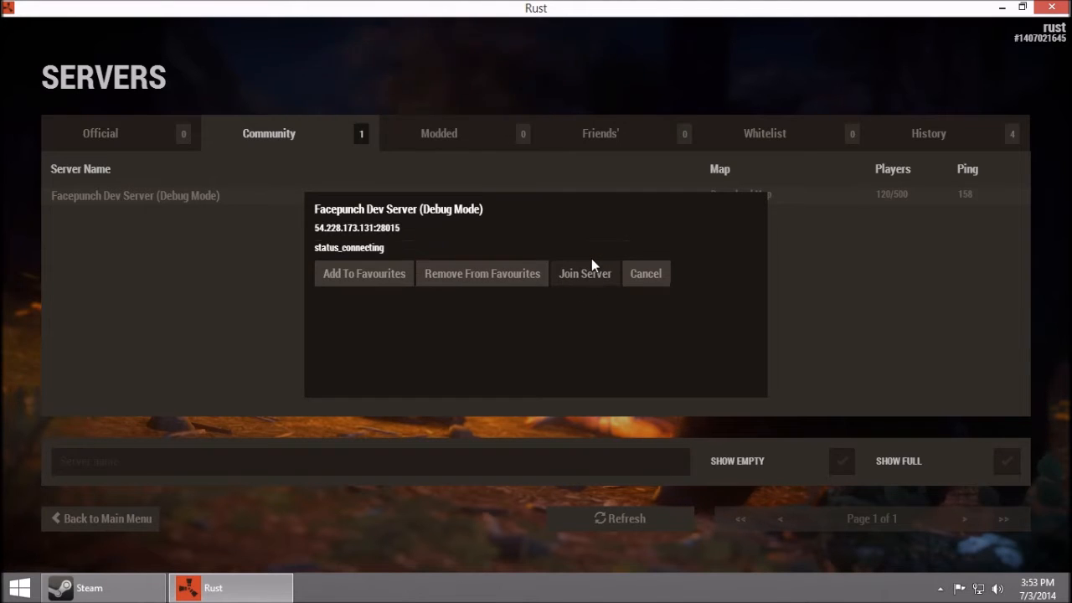
Wait on the loading screen until the 'You are sleeping' screen appears.
left_click(646, 273)
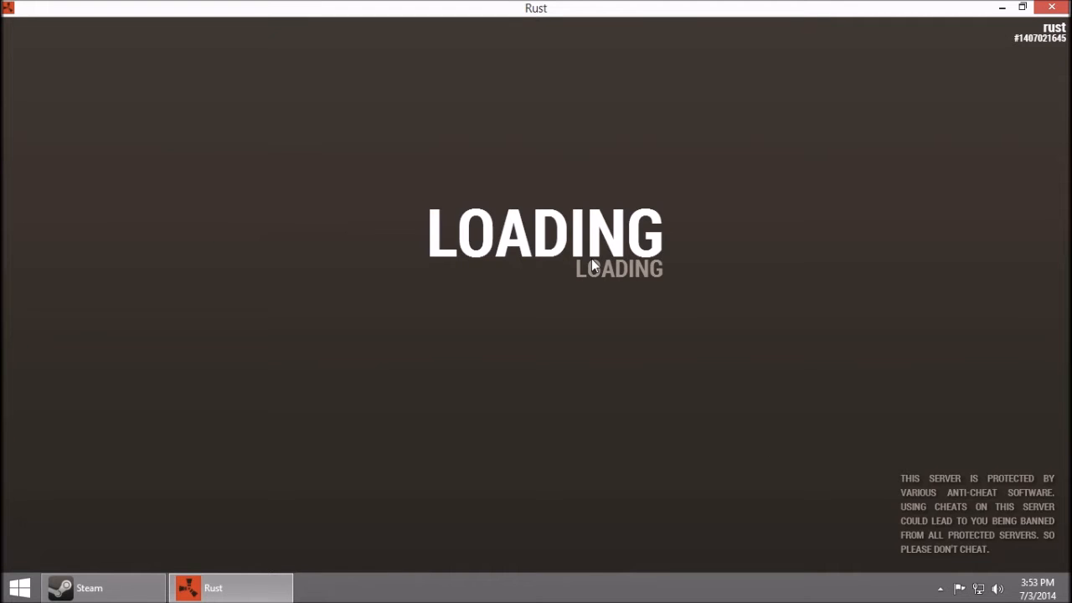
mouse_move(596, 261)
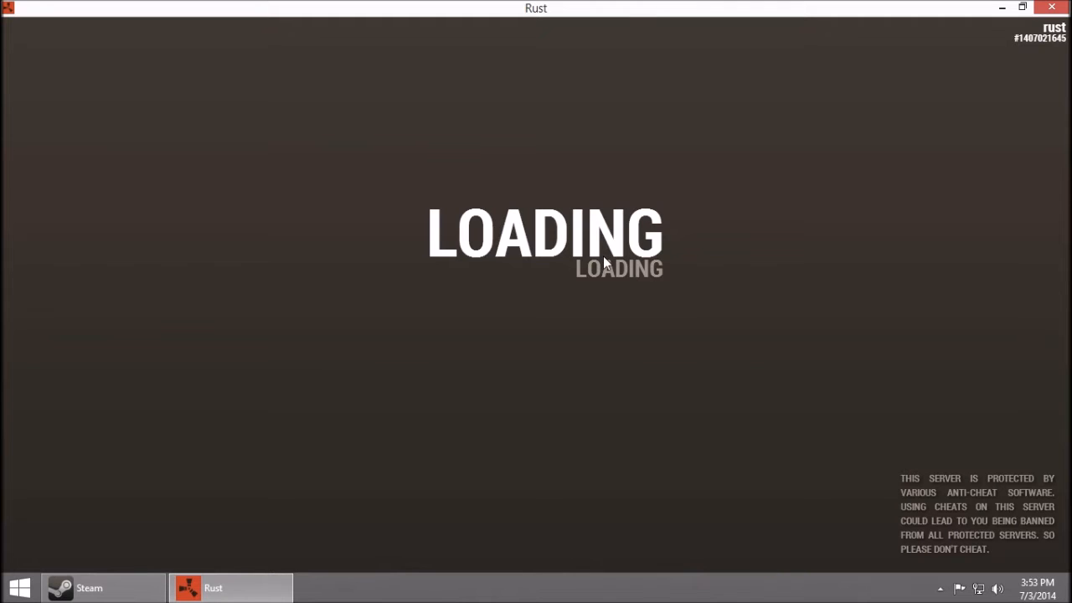
mouse_move(610, 267)
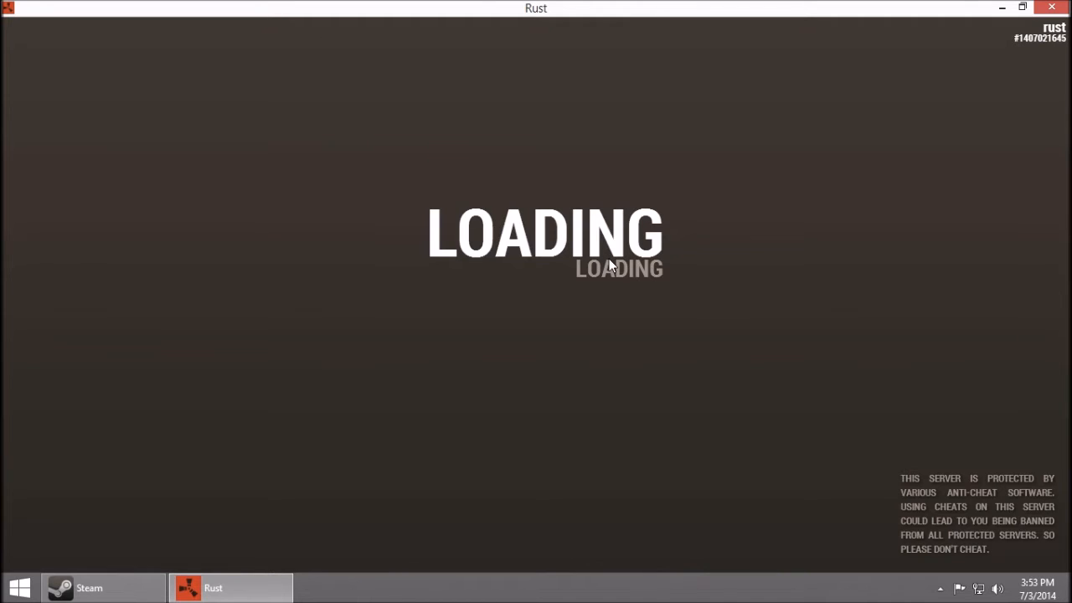
mouse_move(623, 316)
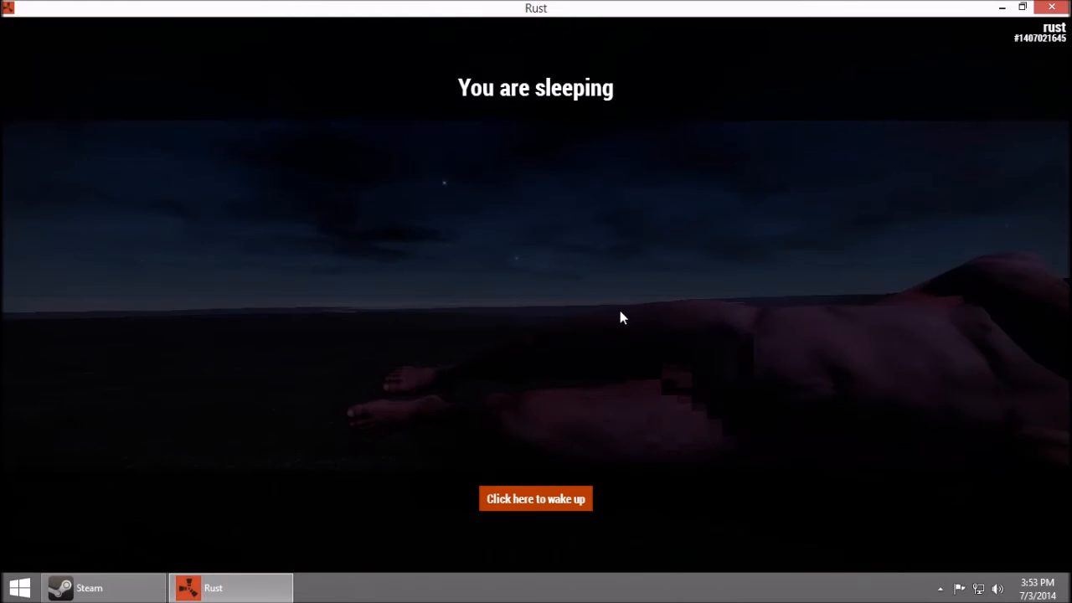
mouse_move(556, 494)
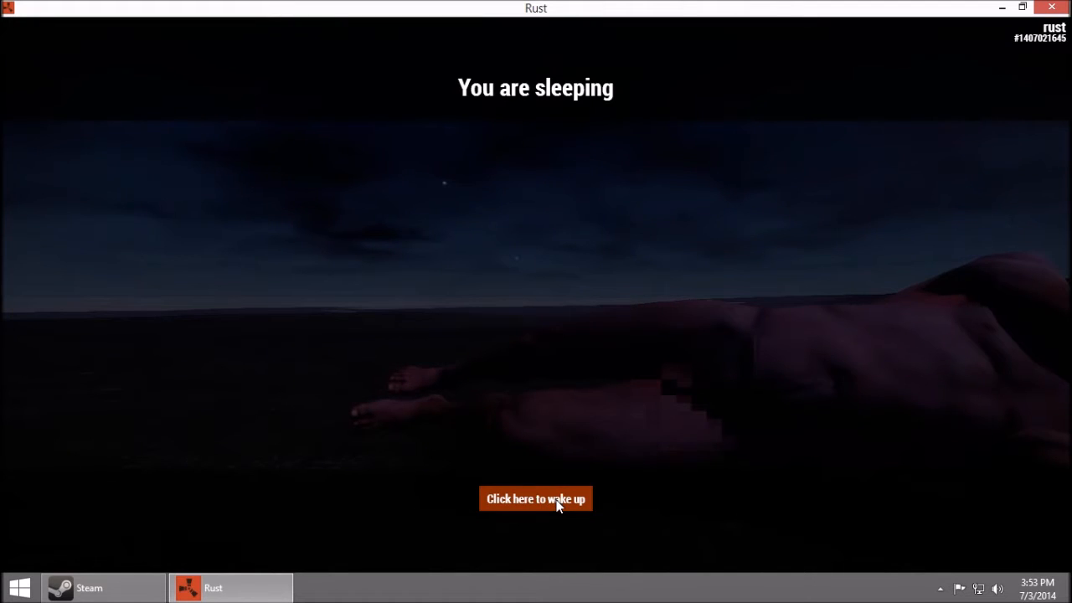
Wake the character up and bring up the inventory and crafting panel.
left_click(536, 500)
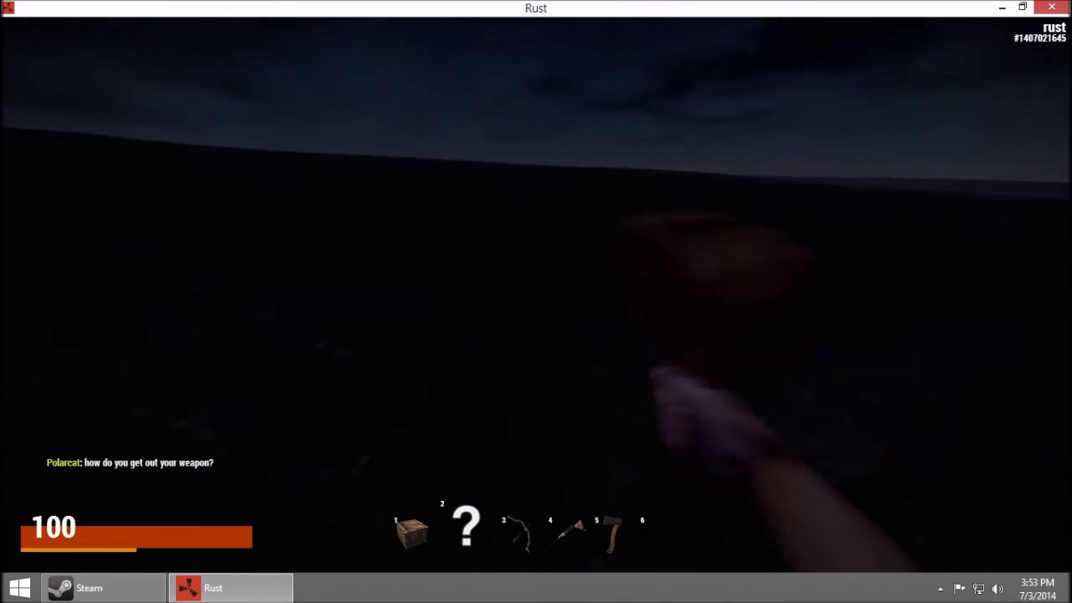
mouse_move(536, 301)
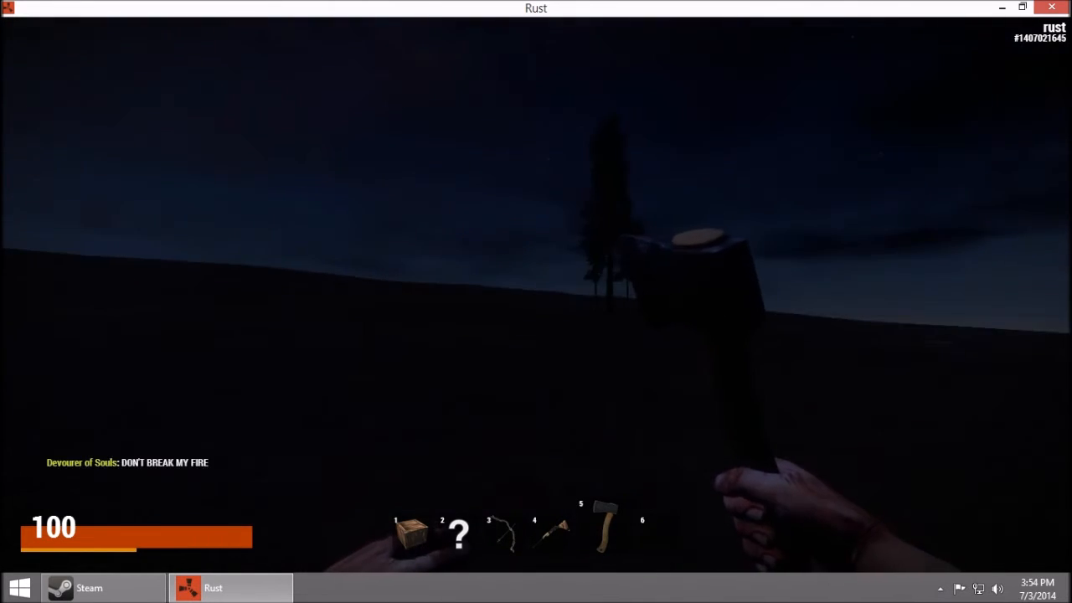
key("Tab")
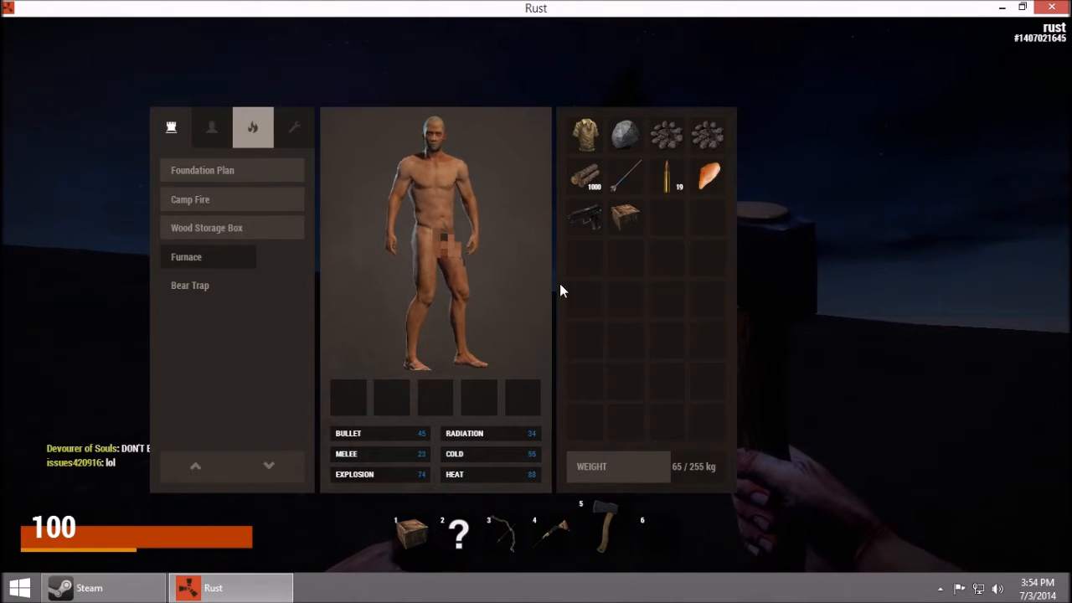
mouse_move(586, 216)
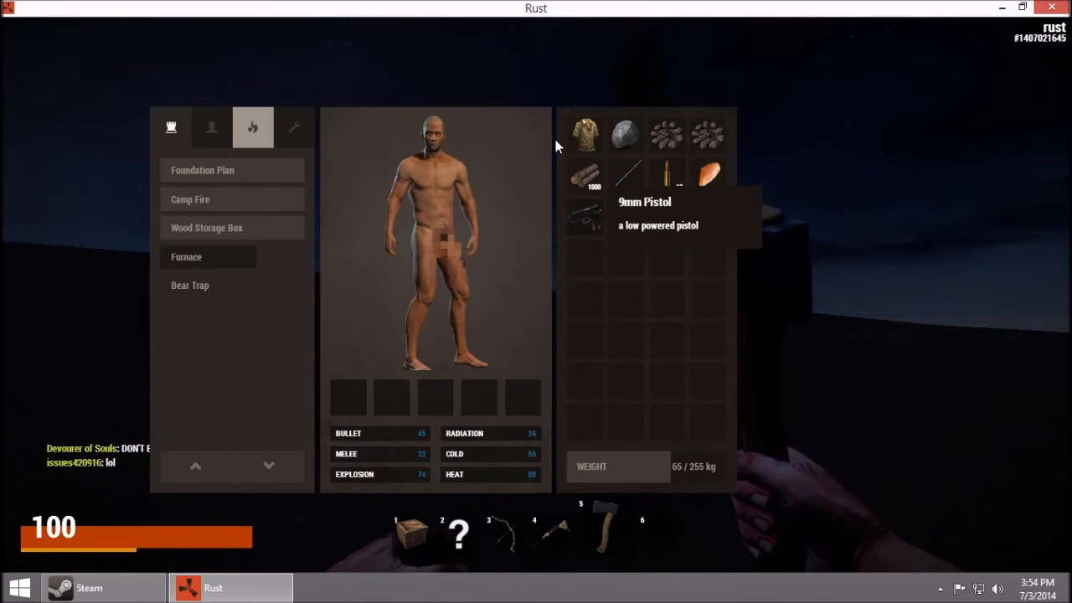
left_click(295, 127)
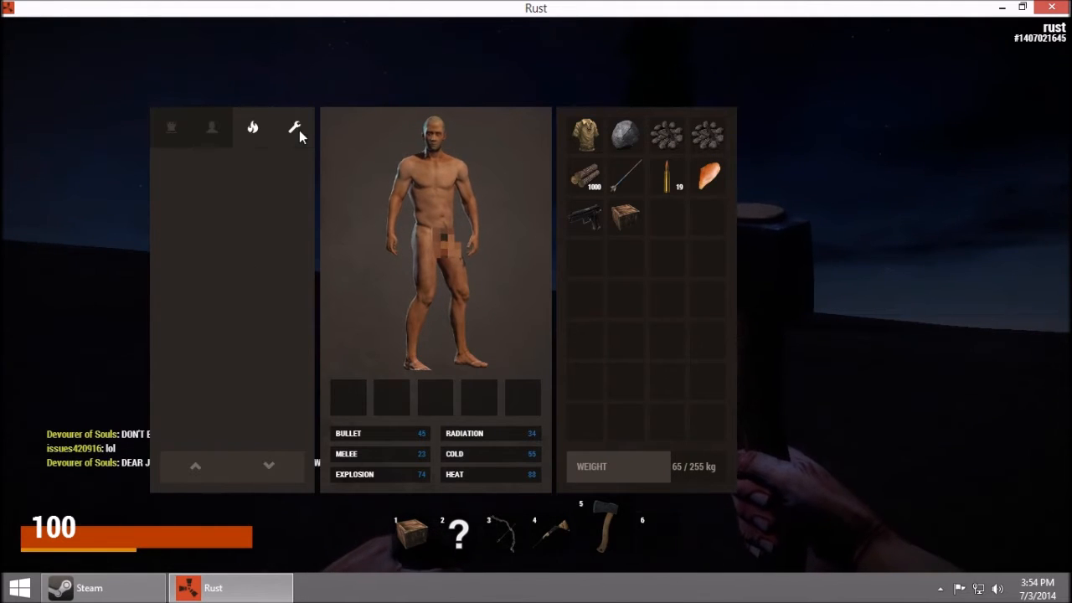
left_click(295, 127)
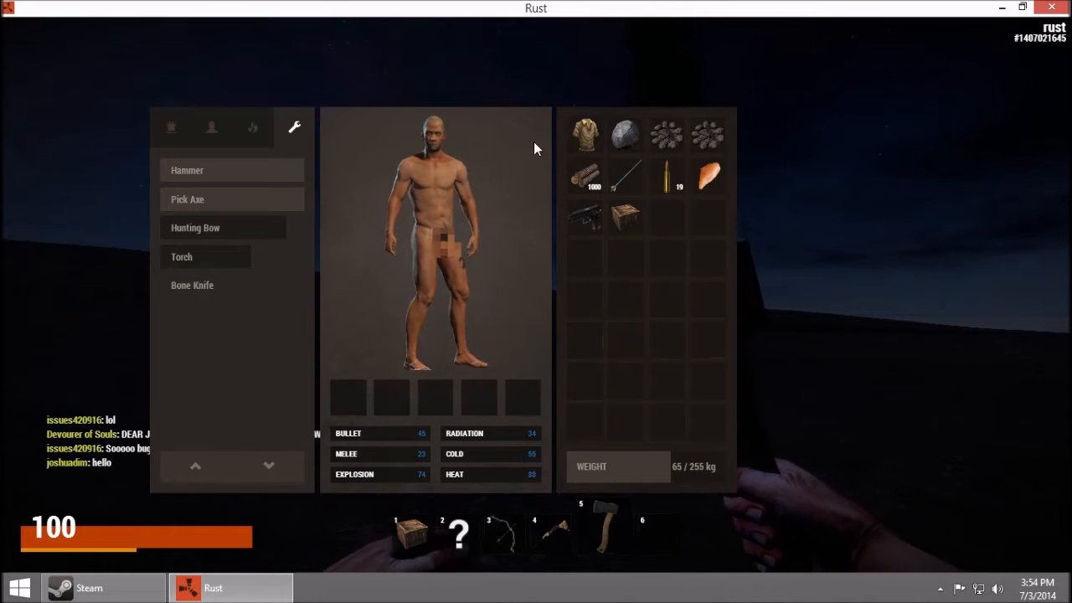
left_click(211, 127)
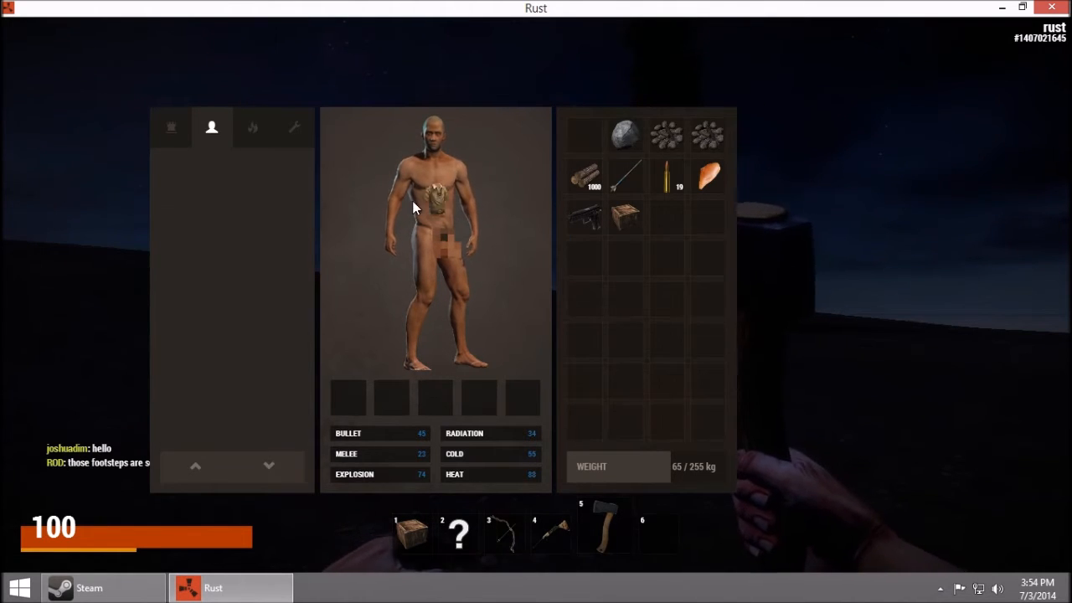
mouse_move(587, 133)
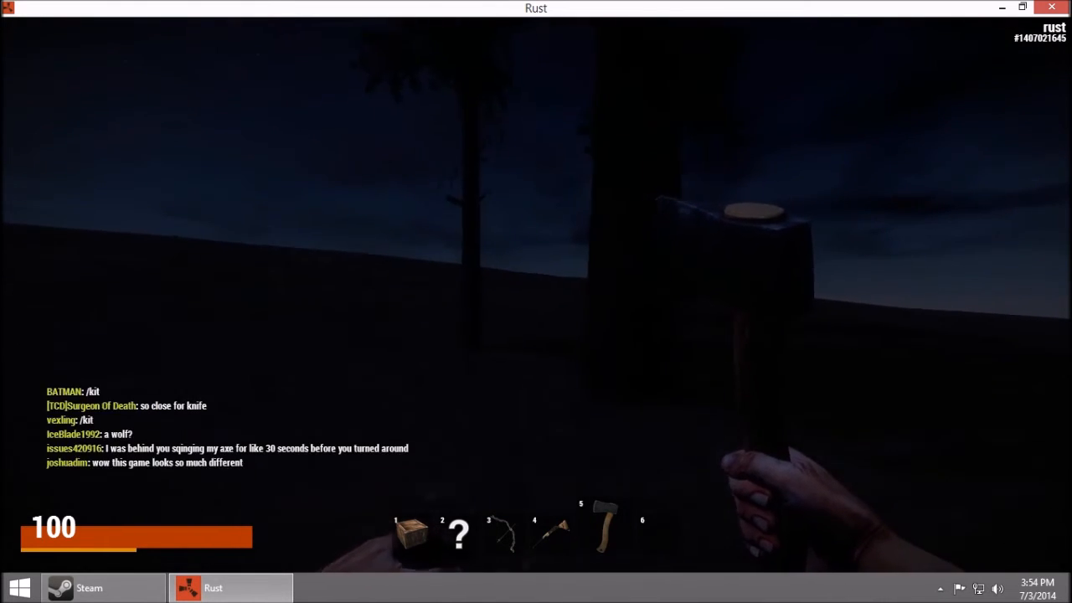
Equip the foundation blueprint so its outline previews on the ground.
key("tab")
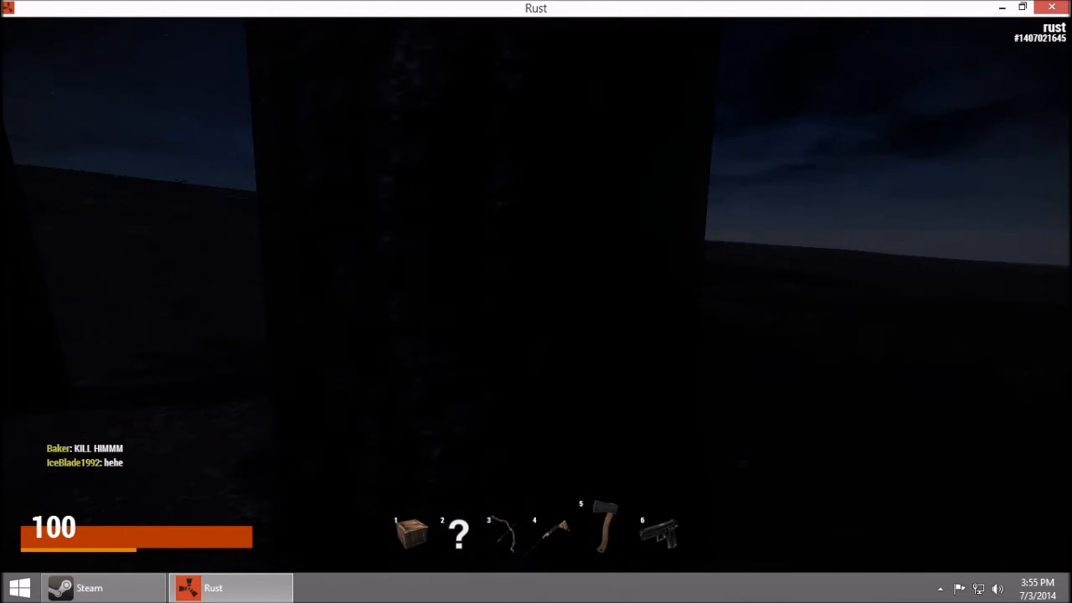
key("tab")
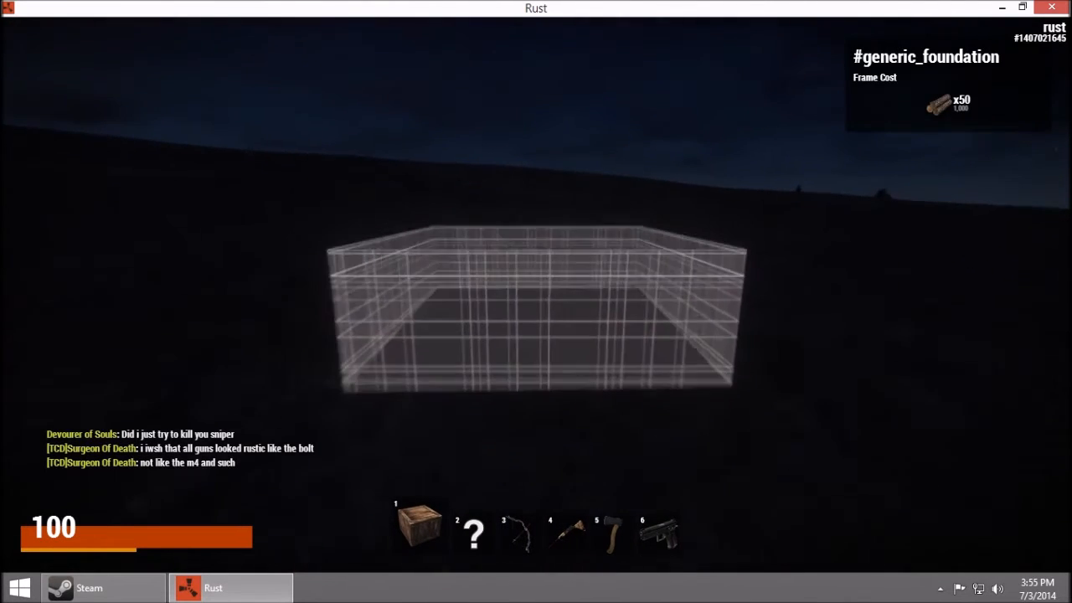
Place the foundation, build it up with 174 wood, and hold the hatchet again.
left_click(536, 301)
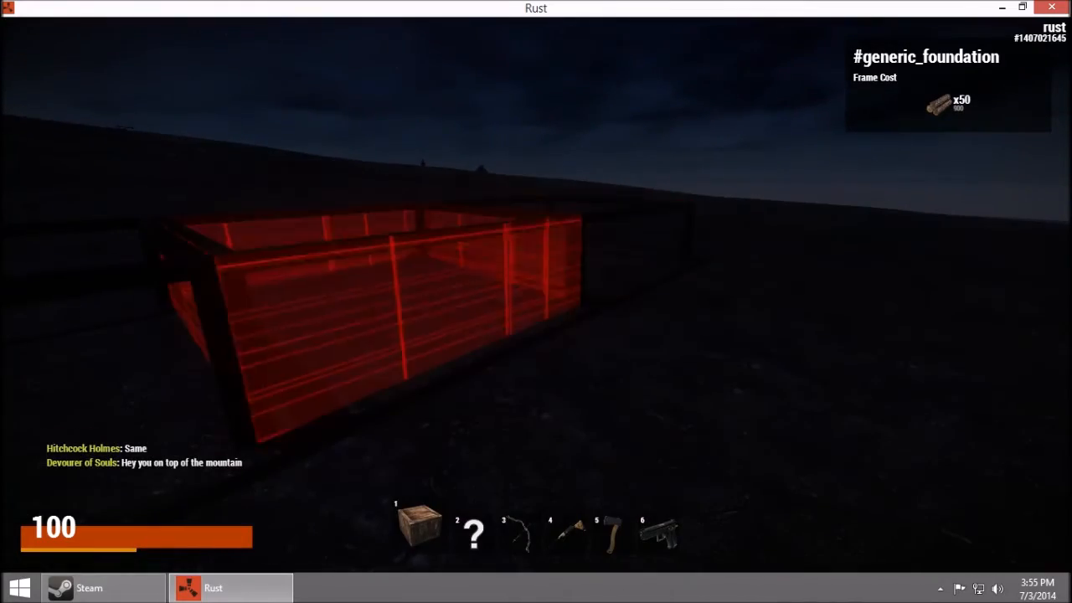
key("Tab")
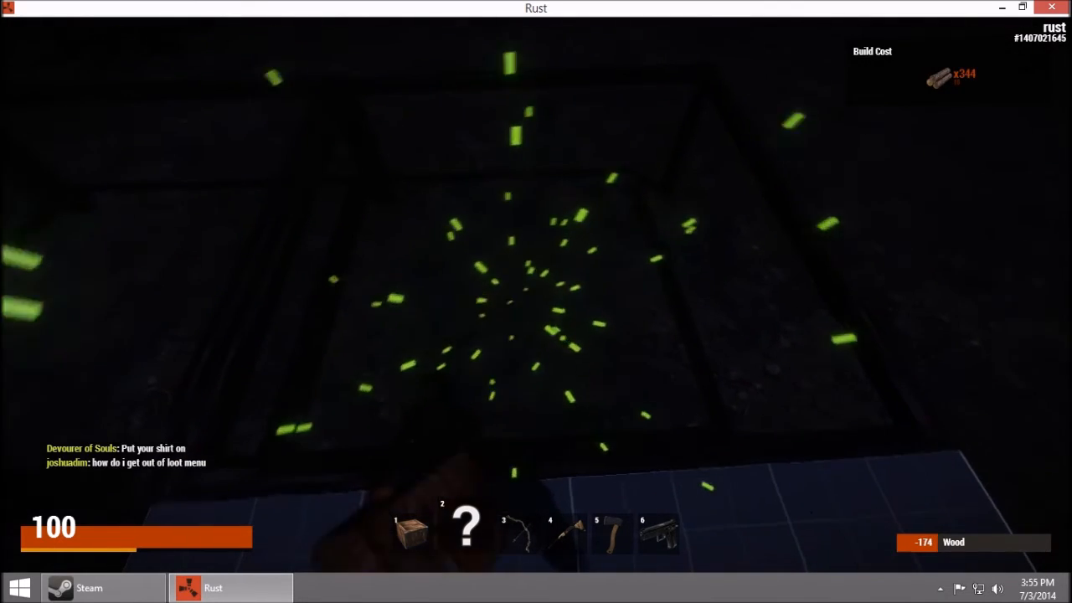
key("tab")
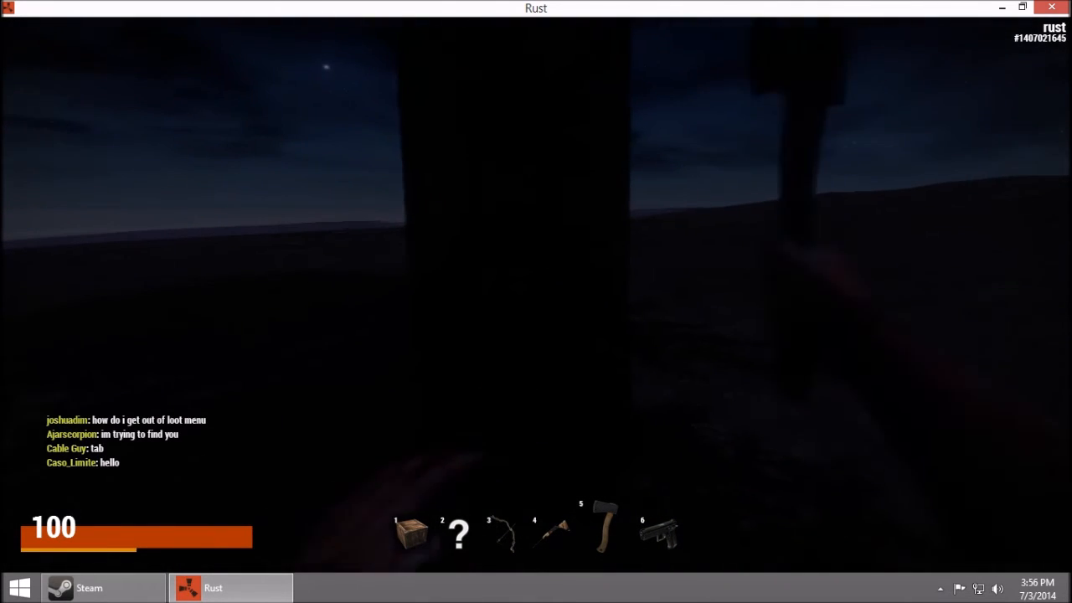
Walk to the campfire until the Open Fire interaction prompt shows.
key("Tab")
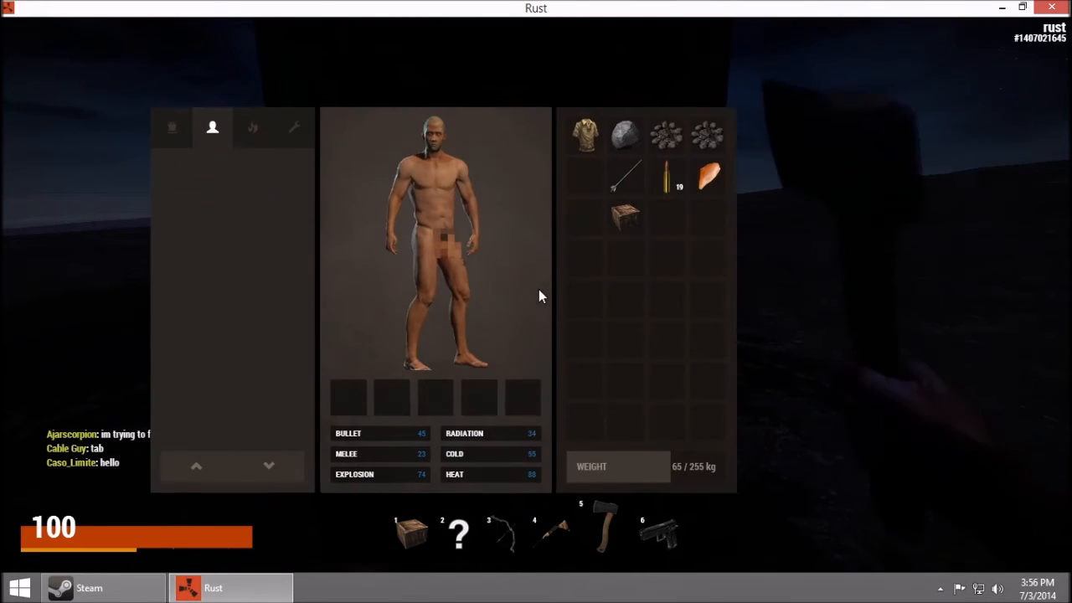
key("tab")
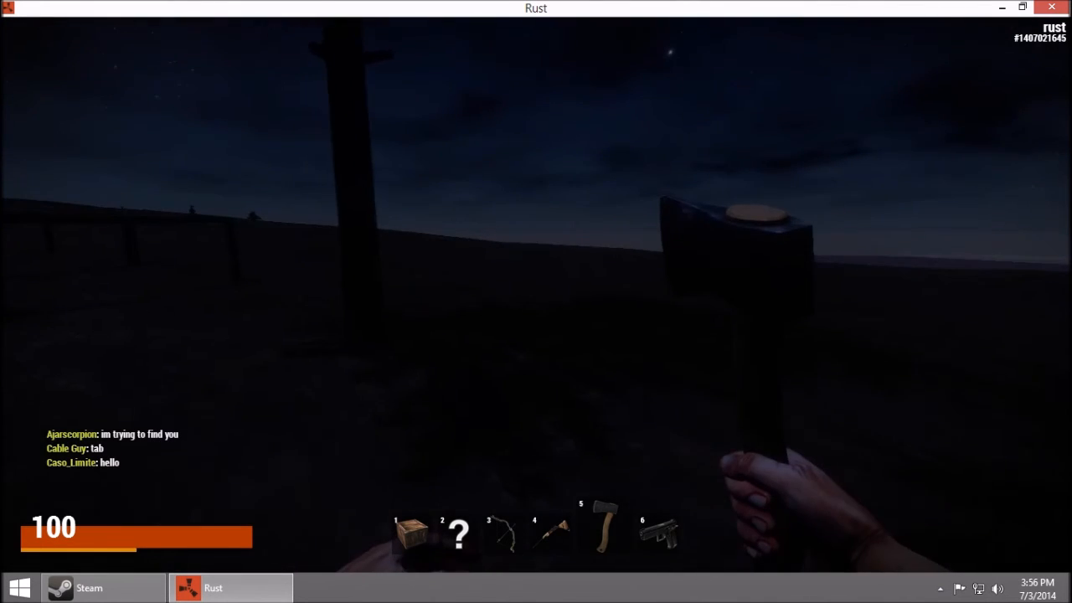
key("Tab")
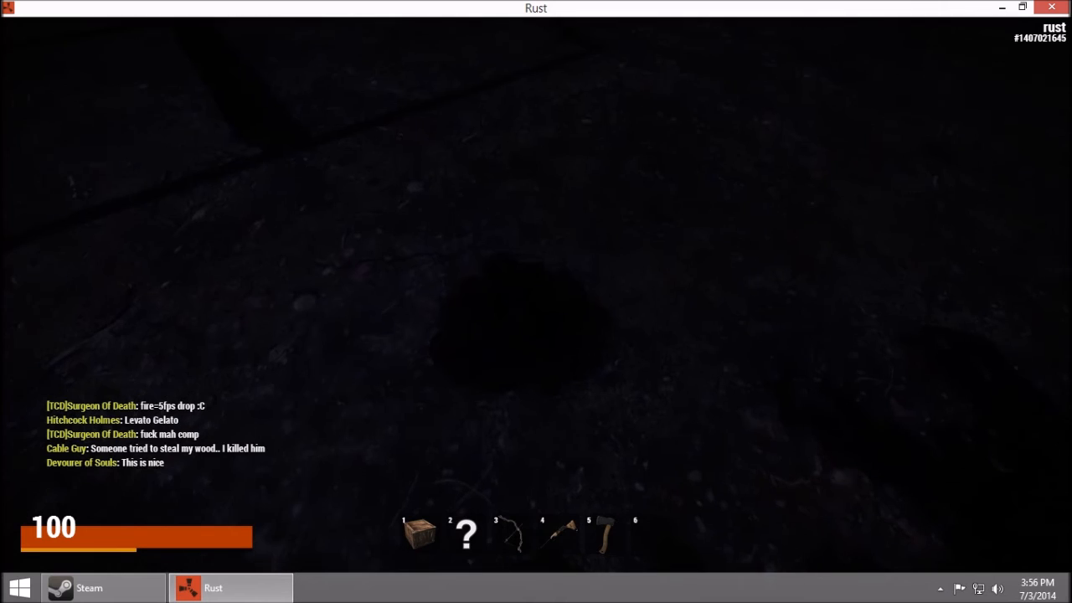
key("tab")
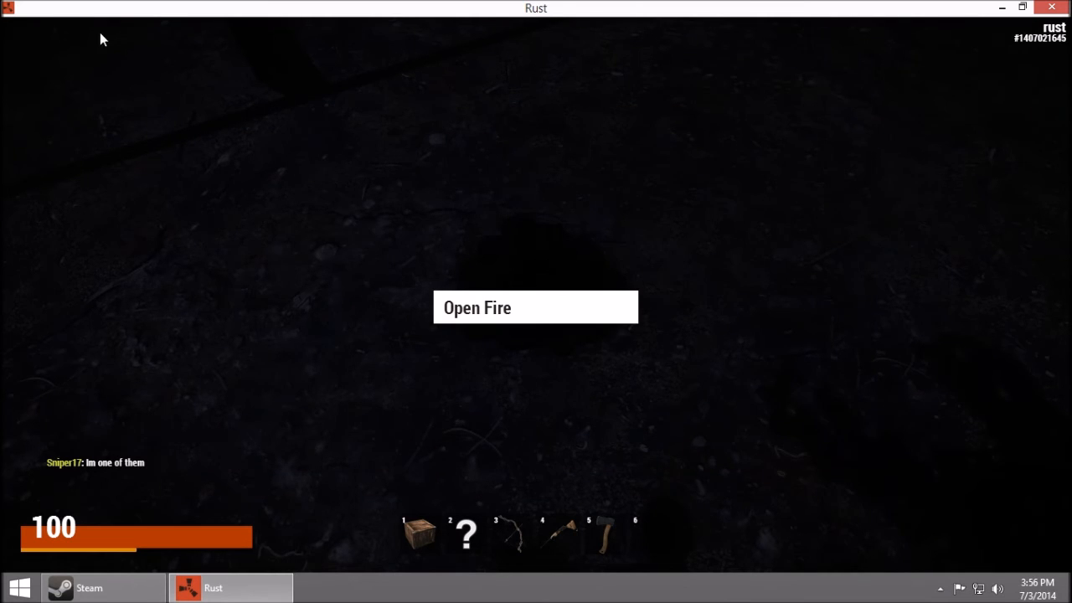
Leave the campfire prompt and walk past the foundation until killed.
key("Tab")
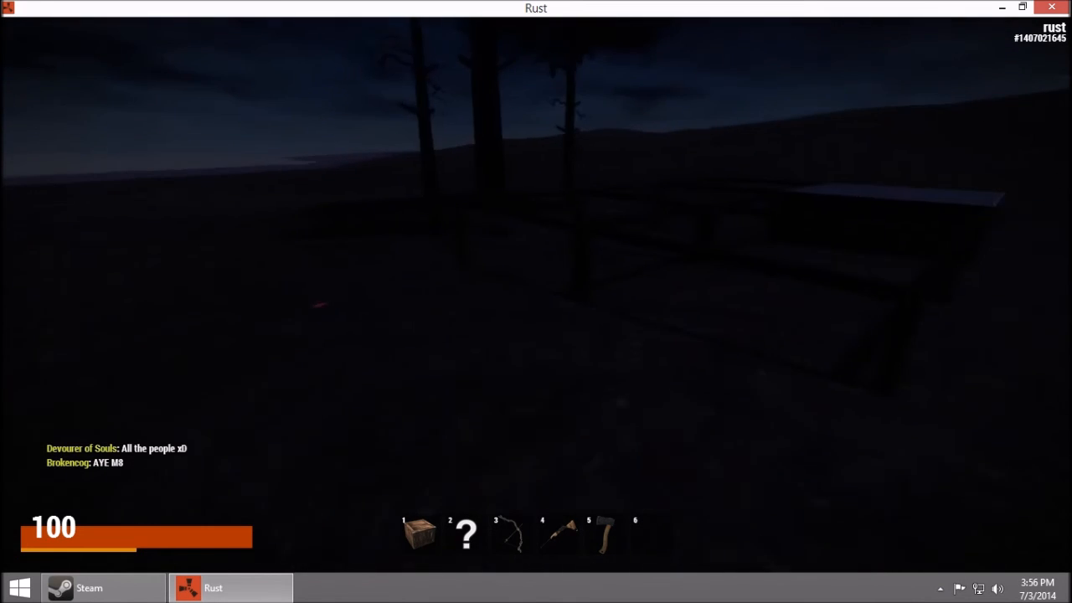
mouse_move(536, 301)
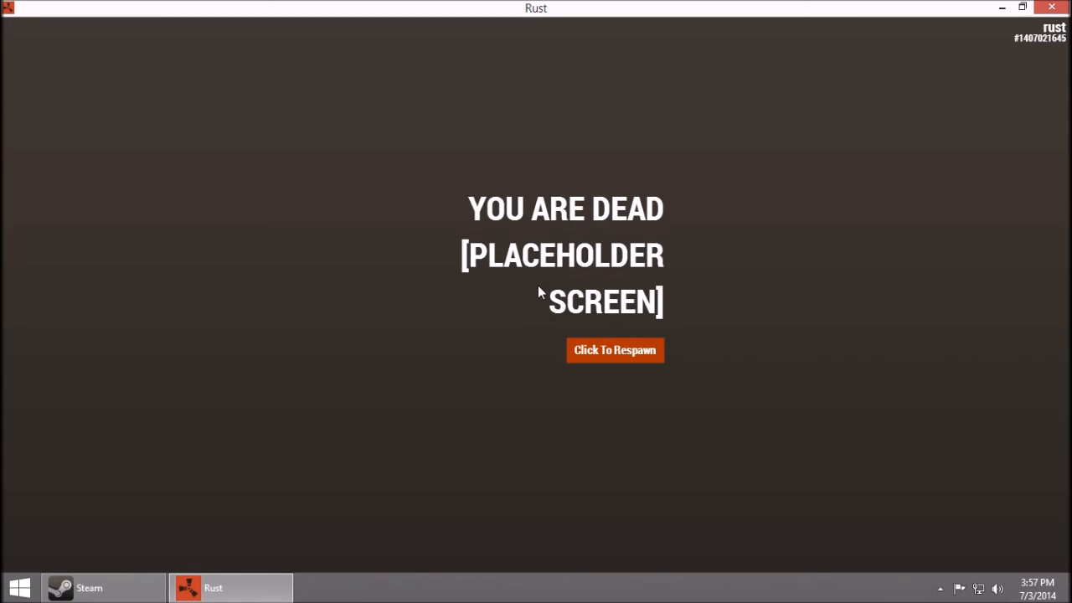
mouse_move(606, 366)
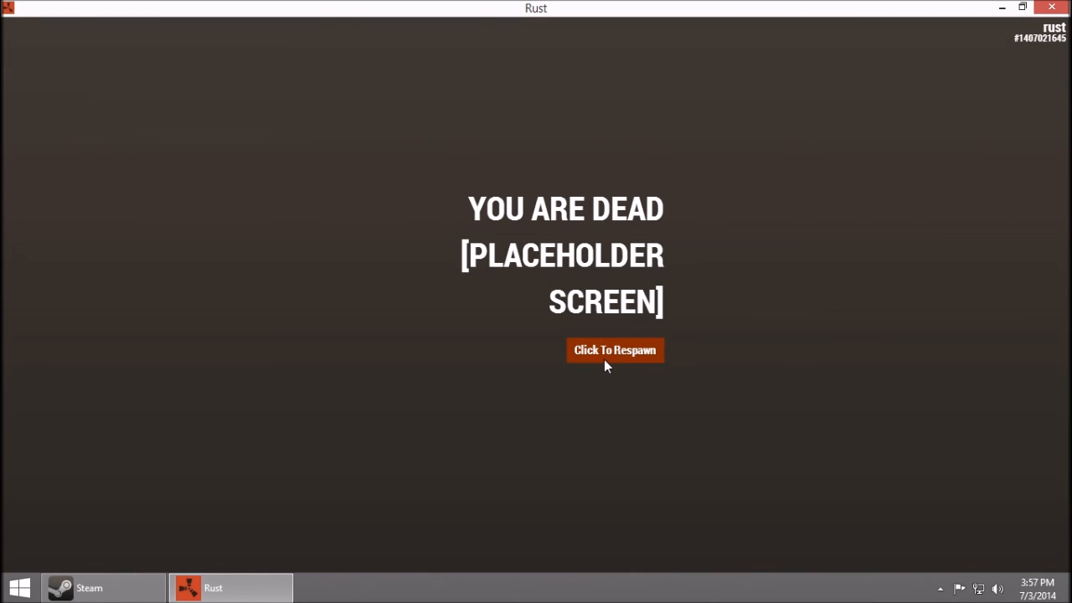